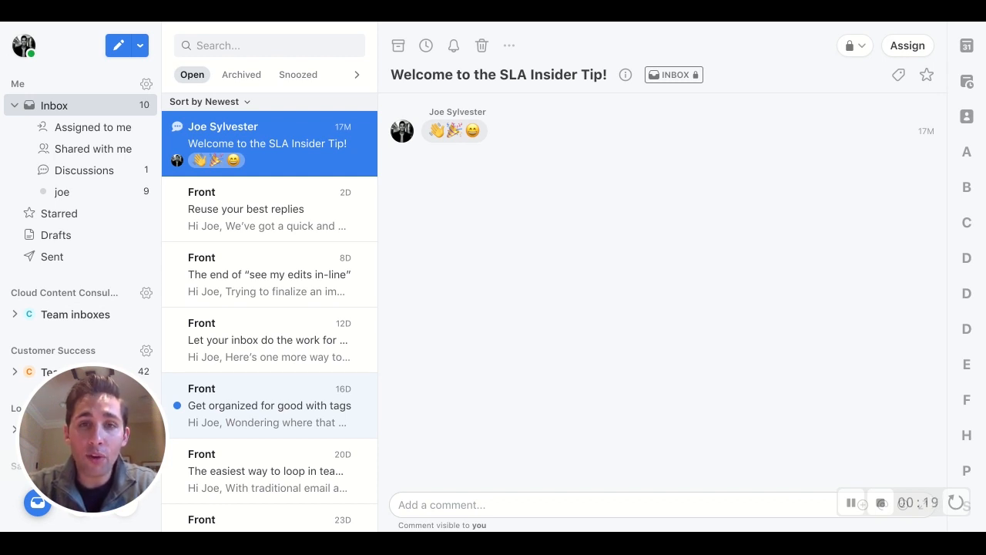
{"action": "mouse_move", "coordinate": [744, 55]}
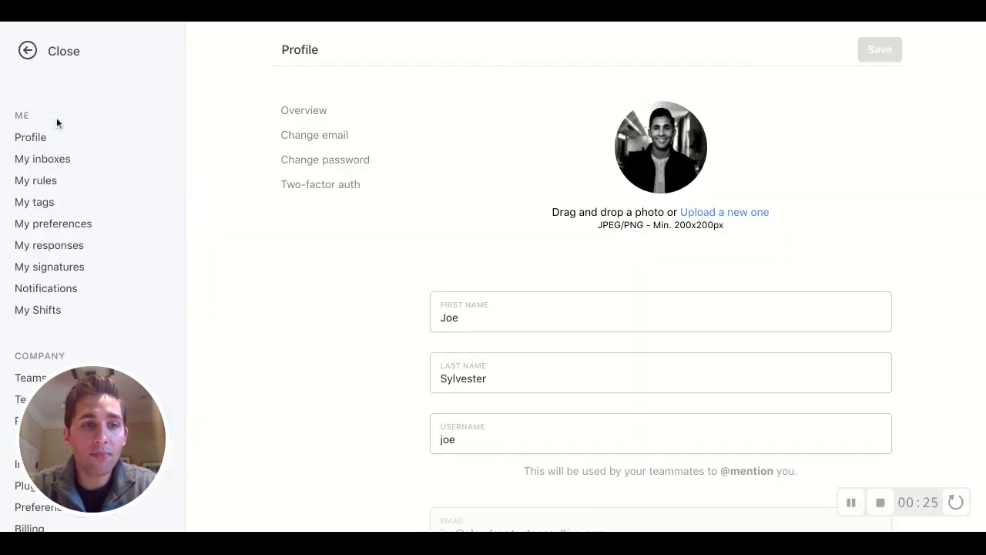
- Open the Logistics team's Rules & SLA settings page from the settings sidebar
{"action": "scroll", "scroll_direction": "down", "scroll_amount": 3}
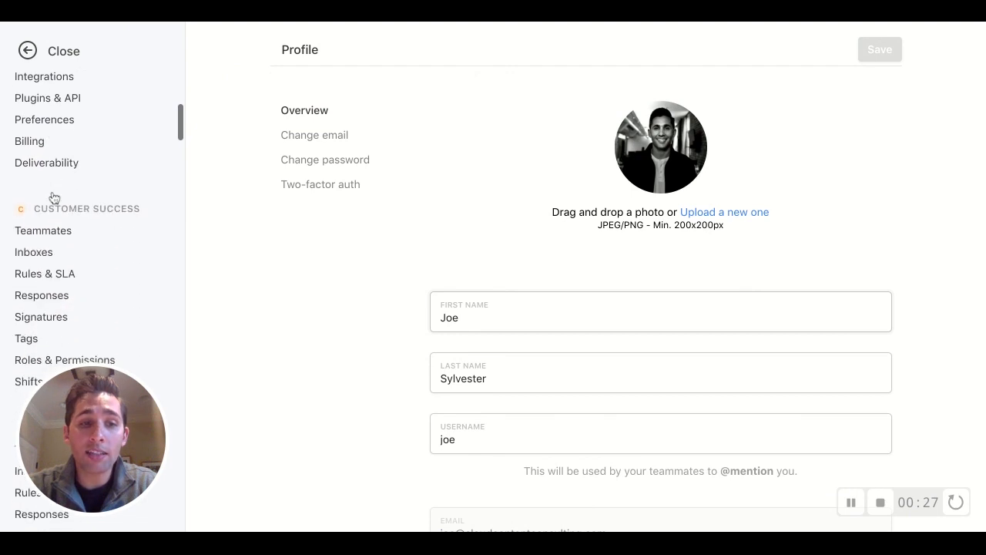
{"action": "scroll", "scroll_direction": "down", "scroll_amount": 3}
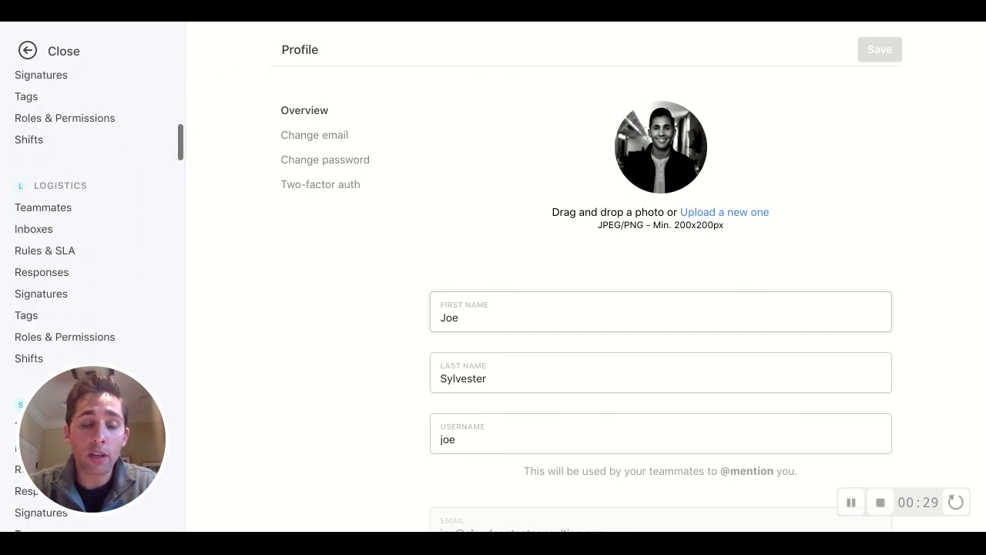
{"action": "left_click", "coordinate": [44, 250]}
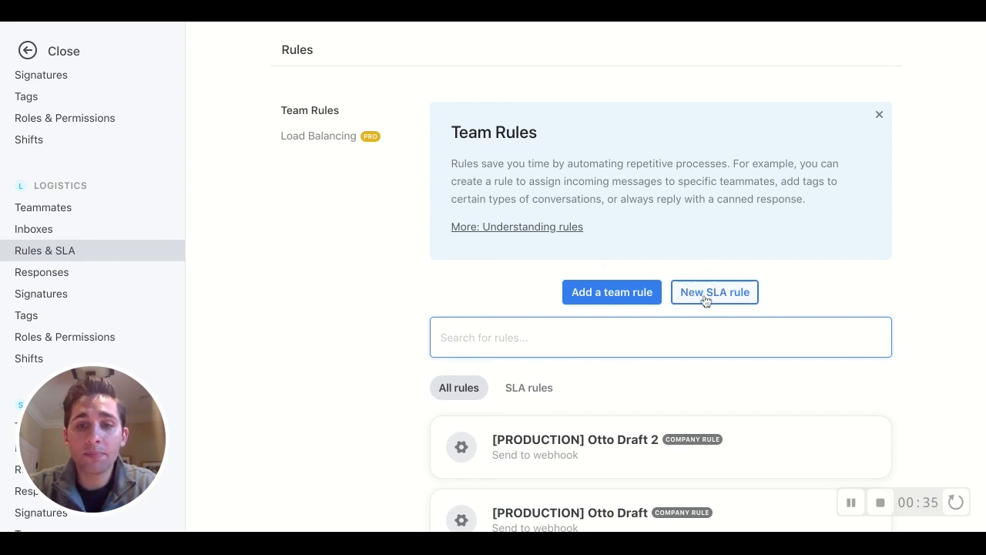
- Create a new SLA rule named 'Operations Inbox SLA' scoped to the Operations inbox
{"action": "left_click", "coordinate": [714, 292]}
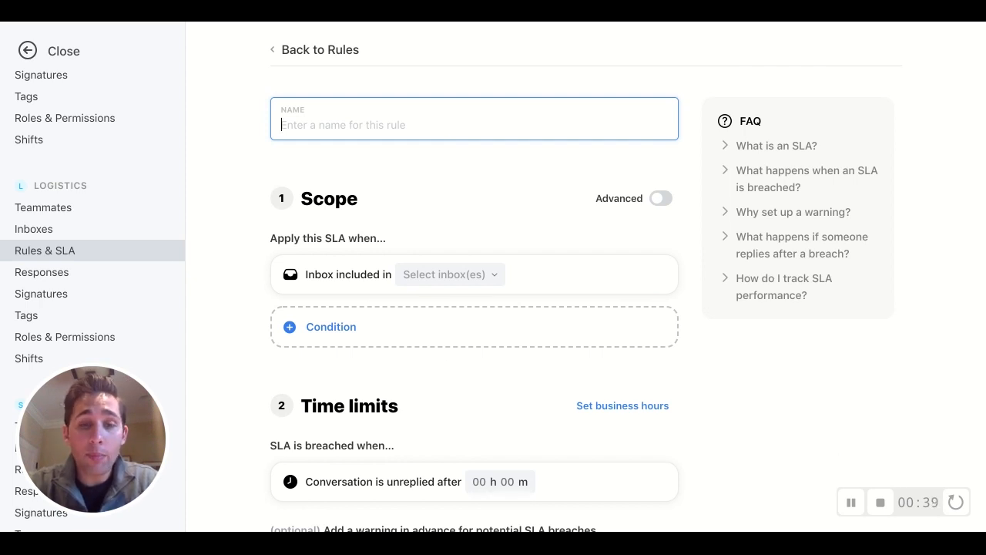
{"action": "type", "text": "Operations Inbox SLA"}
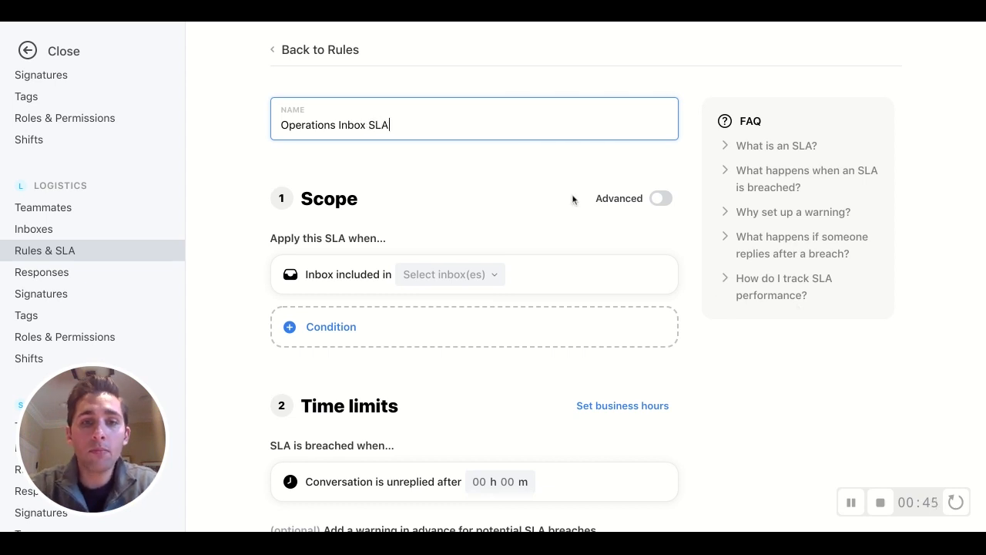
{"action": "scroll", "scroll_direction": "down", "scroll_amount": 3}
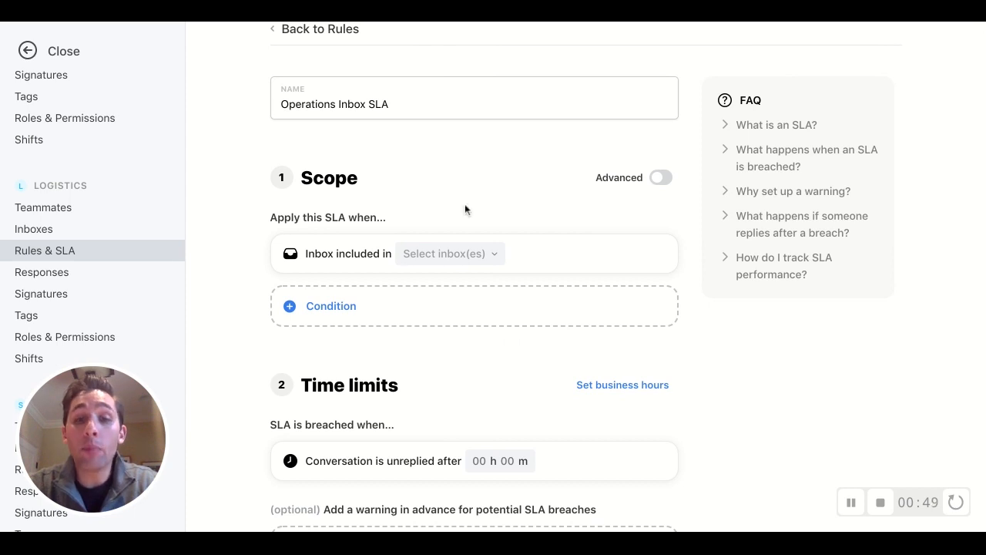
{"action": "left_click", "coordinate": [450, 253]}
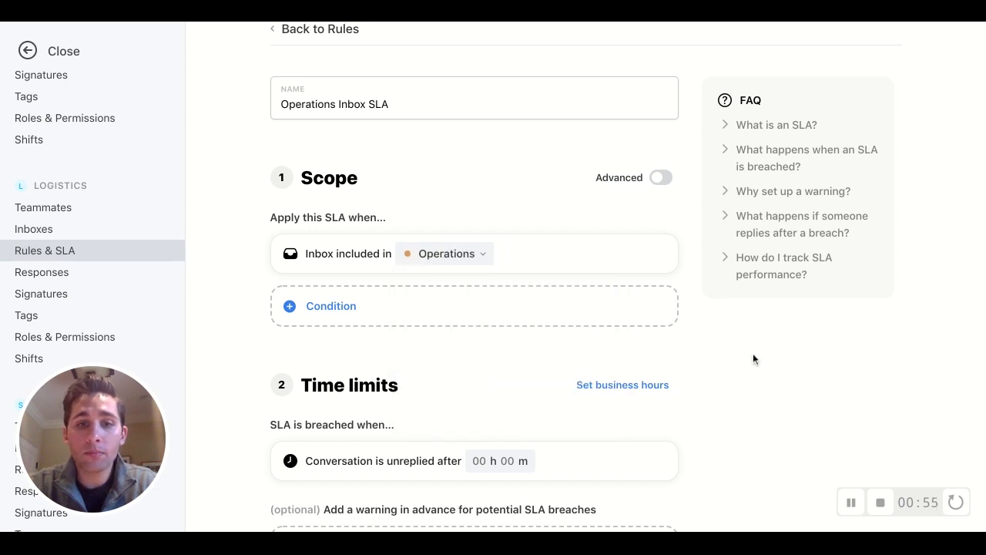
{"action": "scroll", "scroll_direction": "down", "scroll_amount": 3}
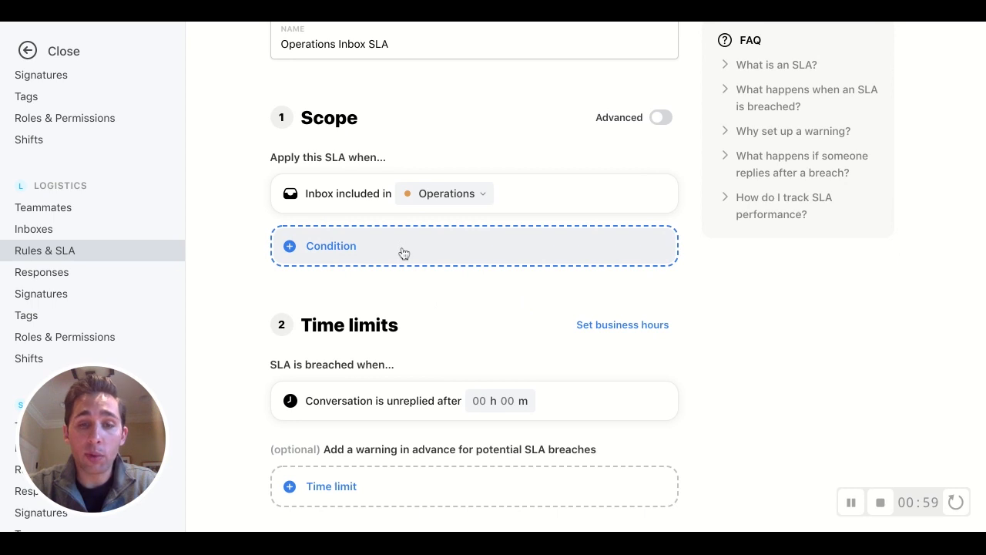
- Set the SLA to breach at 04 hours unreplied, with a 3-hour advance warning
{"action": "left_click", "coordinate": [331, 246]}
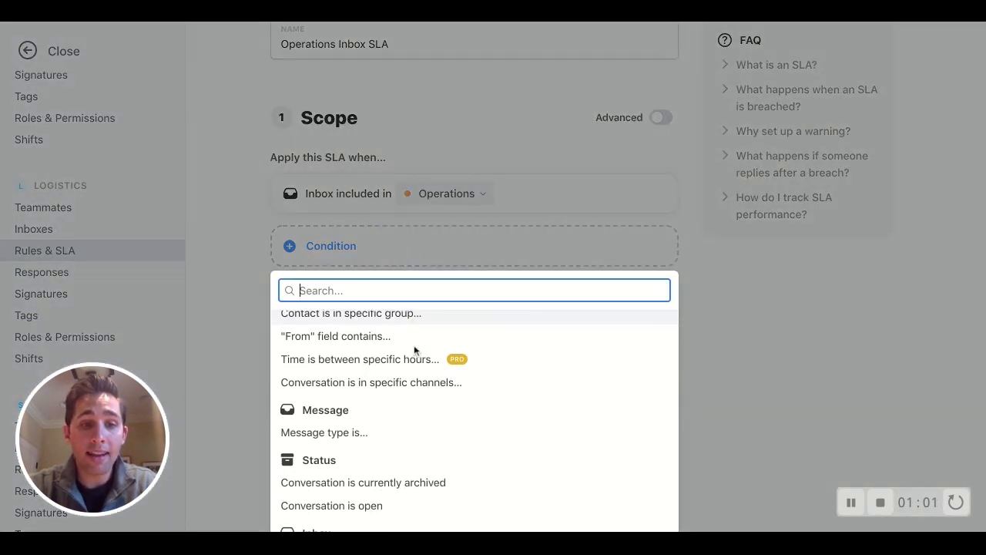
{"action": "scroll", "scroll_direction": "down", "scroll_amount": 3}
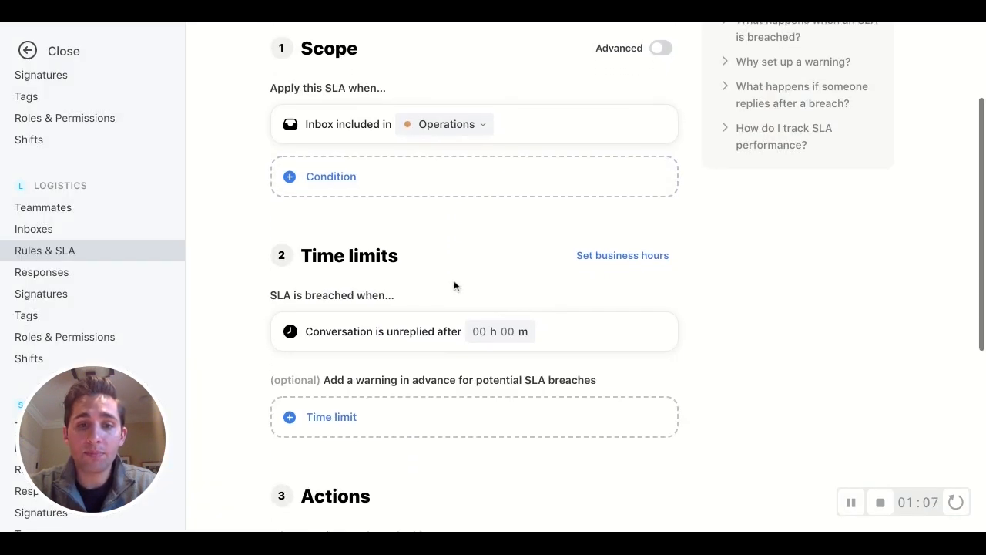
{"action": "scroll", "scroll_direction": "down", "scroll_amount": 3}
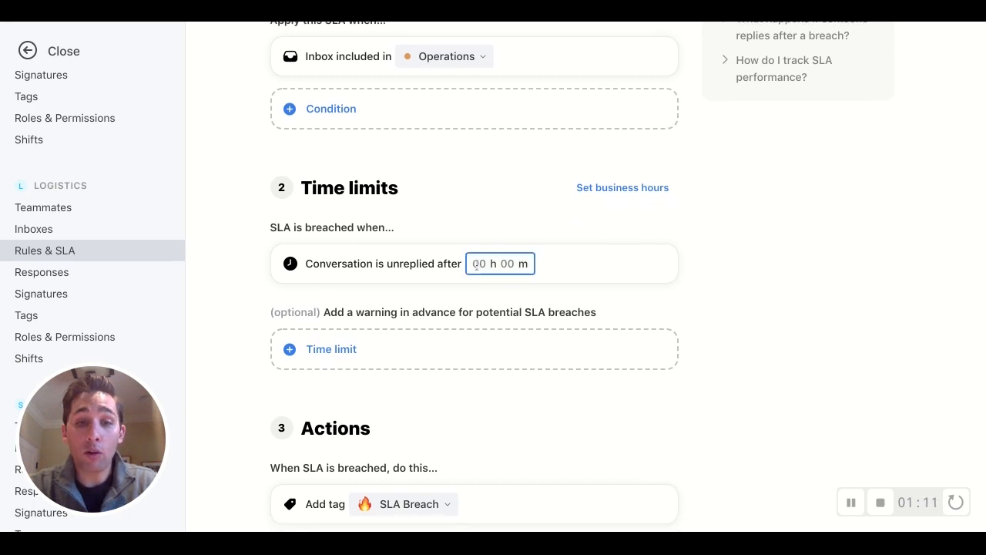
{"action": "type", "text": "04"}
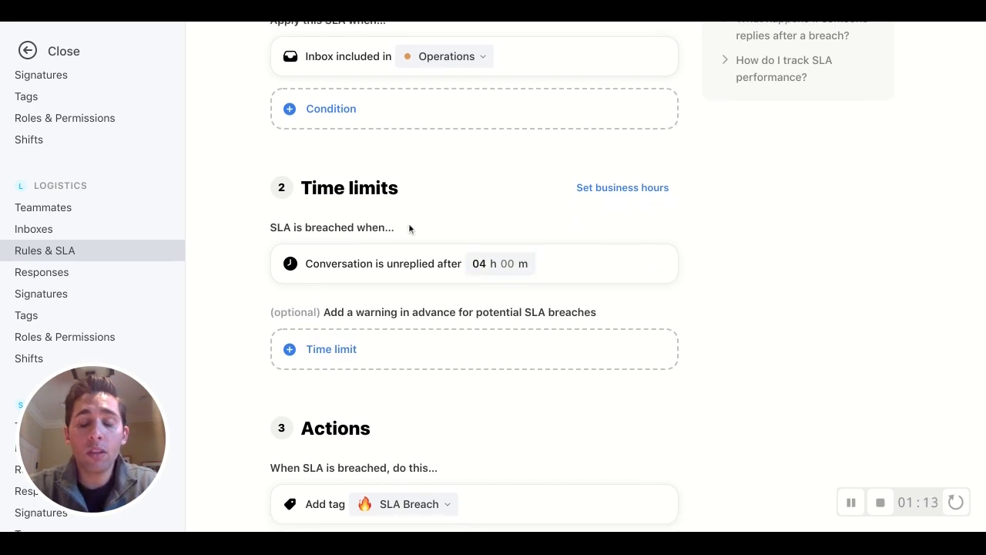
{"action": "mouse_move", "coordinate": [344, 406]}
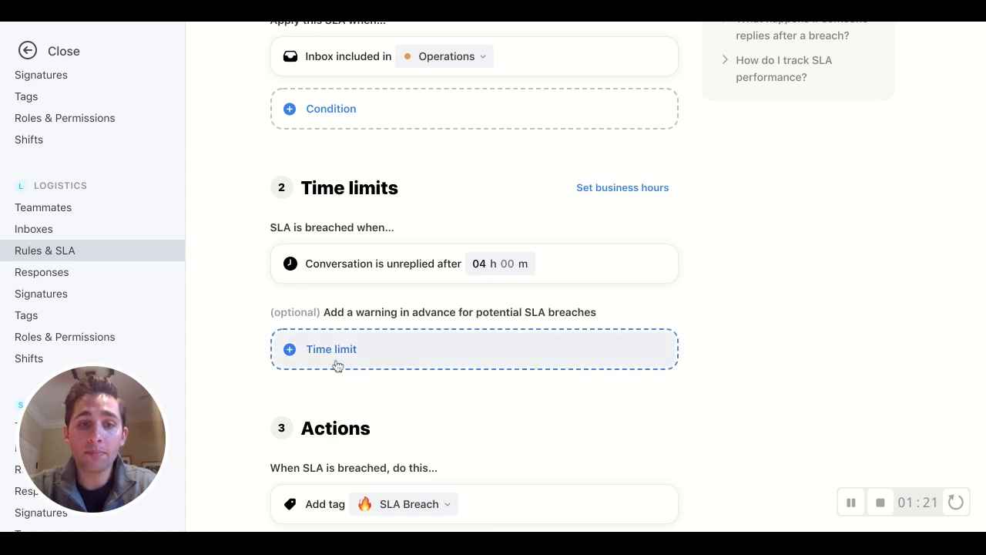
{"action": "left_click", "coordinate": [331, 349]}
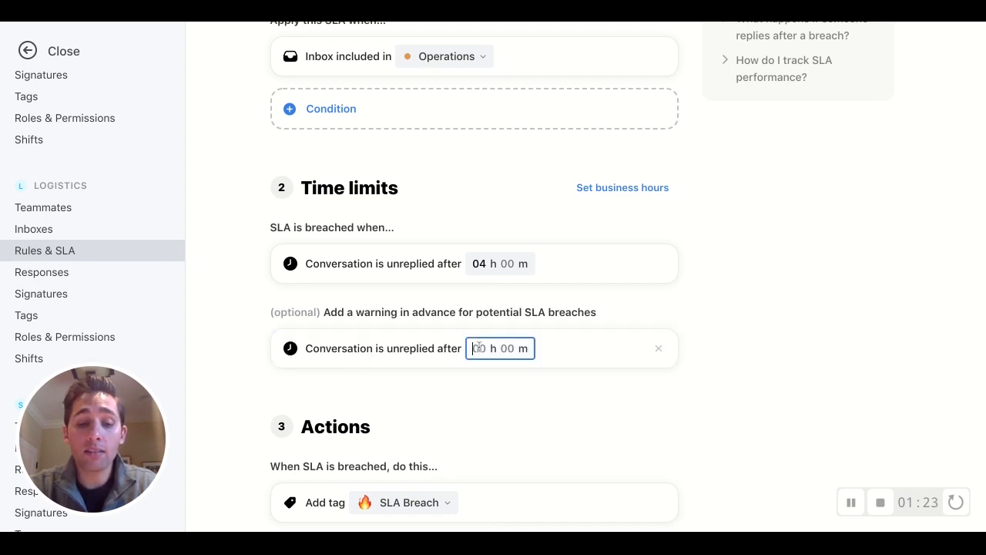
{"action": "type", "text": "3"}
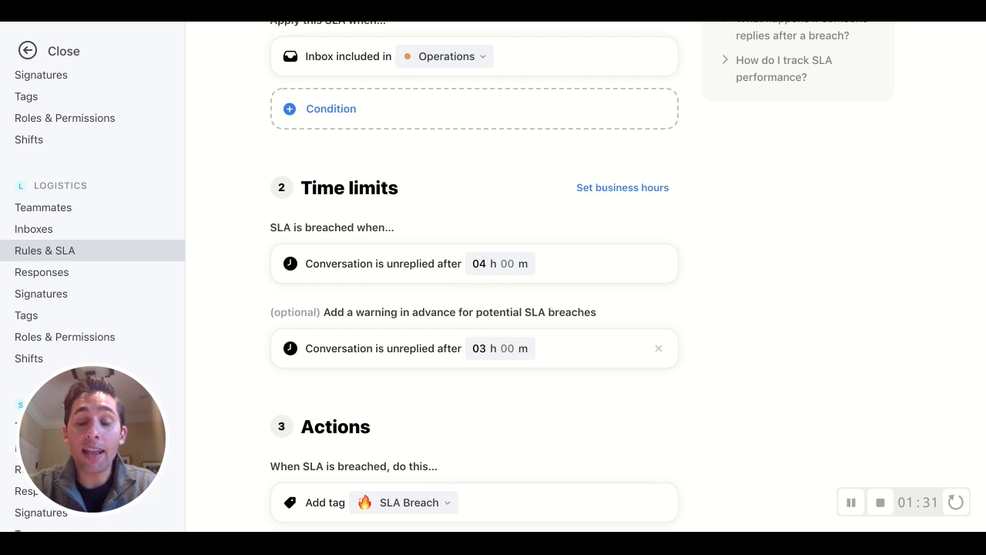
{"action": "mouse_move", "coordinate": [502, 277]}
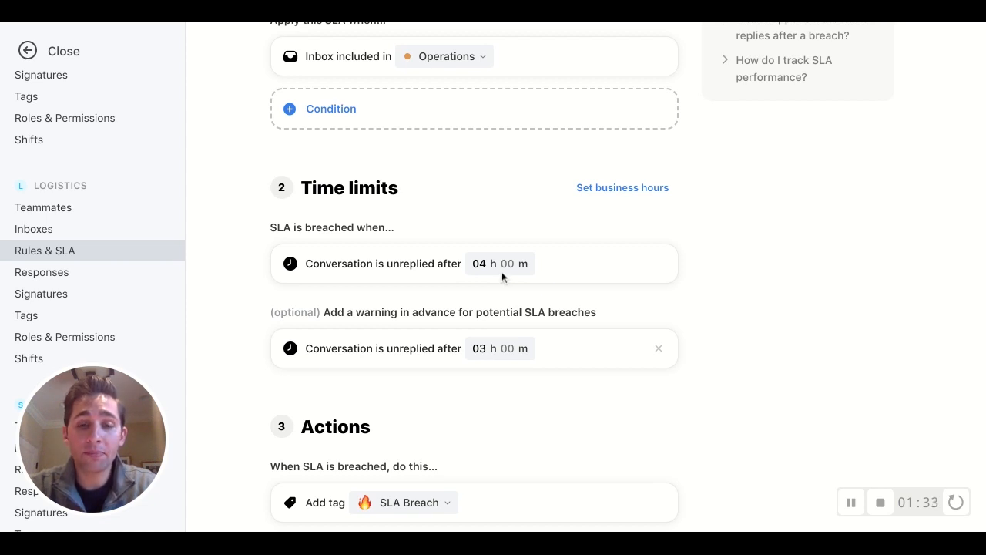
{"action": "scroll", "scroll_direction": "down", "scroll_amount": 3}
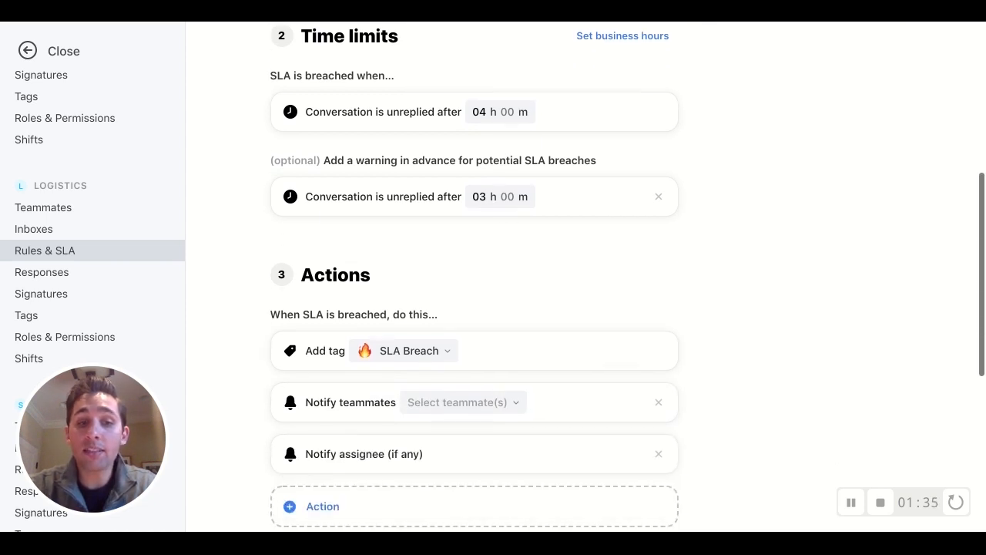
{"action": "scroll", "scroll_direction": "down", "scroll_amount": 3}
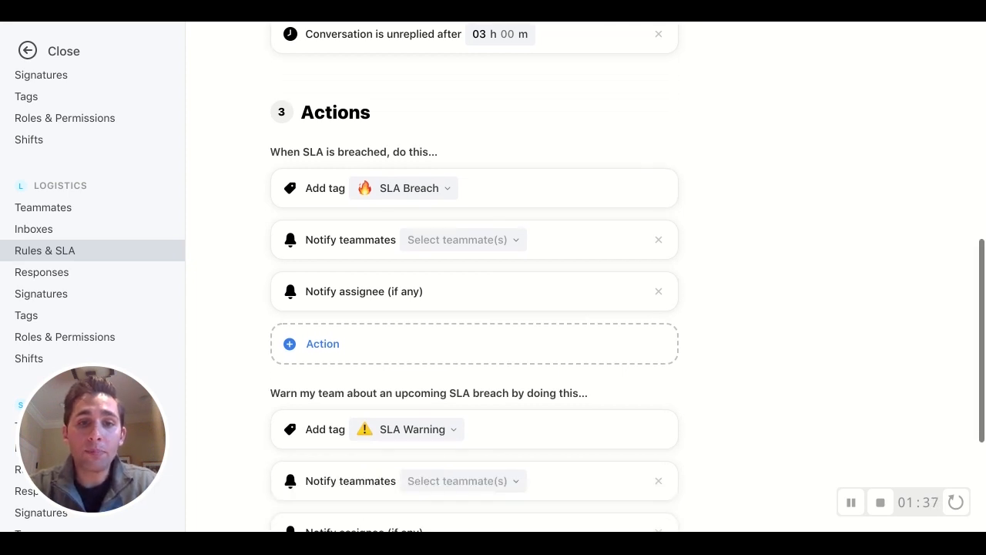
{"action": "scroll", "scroll_direction": "down", "scroll_amount": 3}
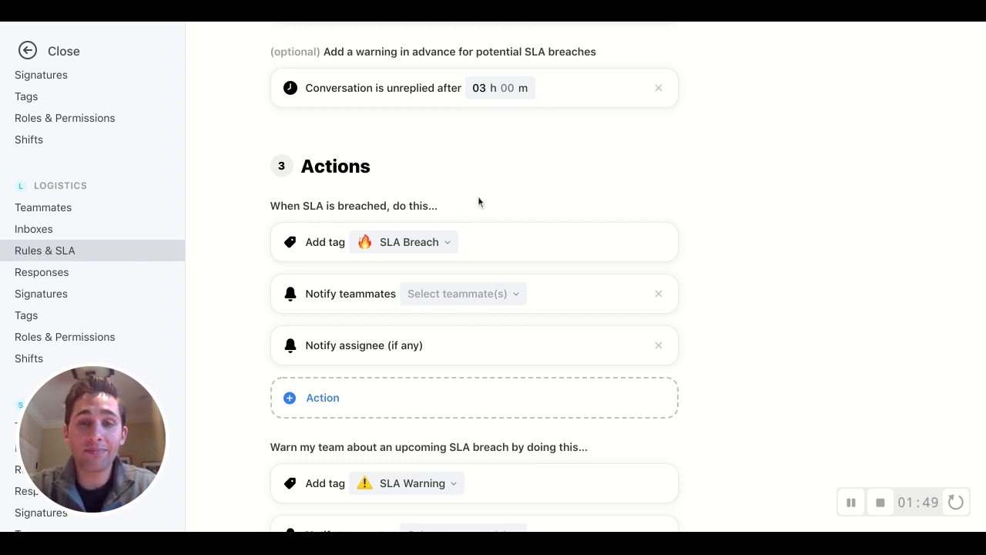
{"action": "scroll", "scroll_direction": "down", "scroll_amount": 3}
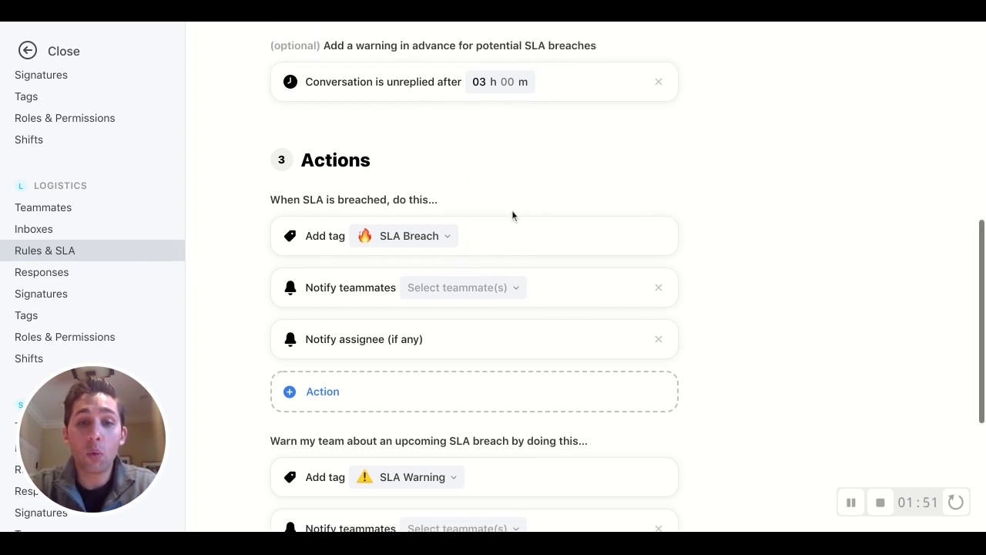
{"action": "left_click", "coordinate": [462, 287]}
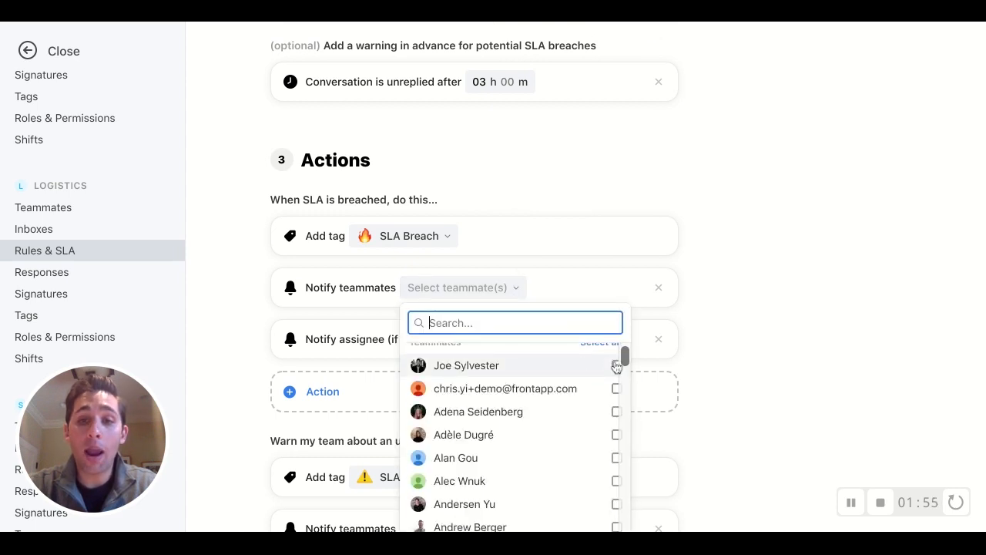
{"action": "left_click", "coordinate": [616, 365]}
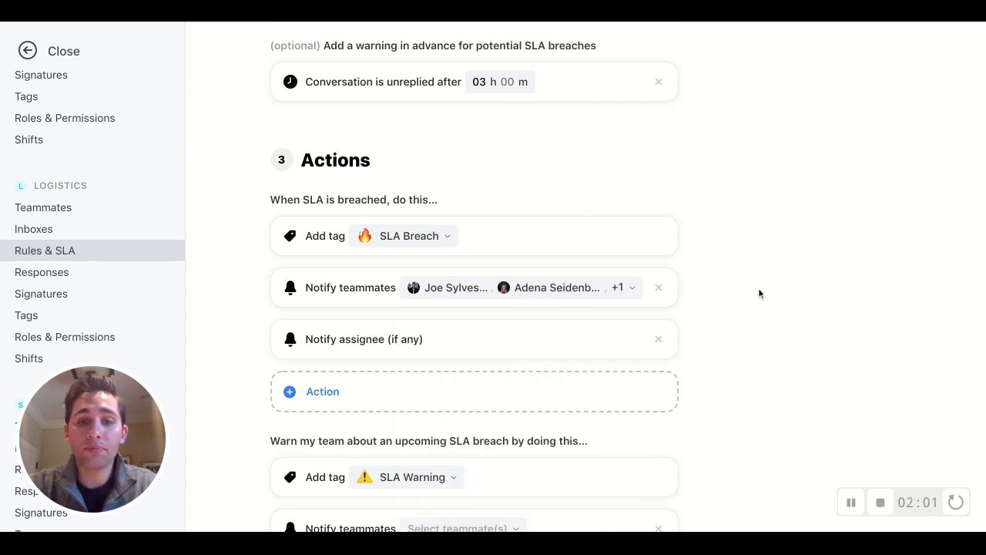
{"action": "scroll", "scroll_direction": "down", "scroll_amount": 3}
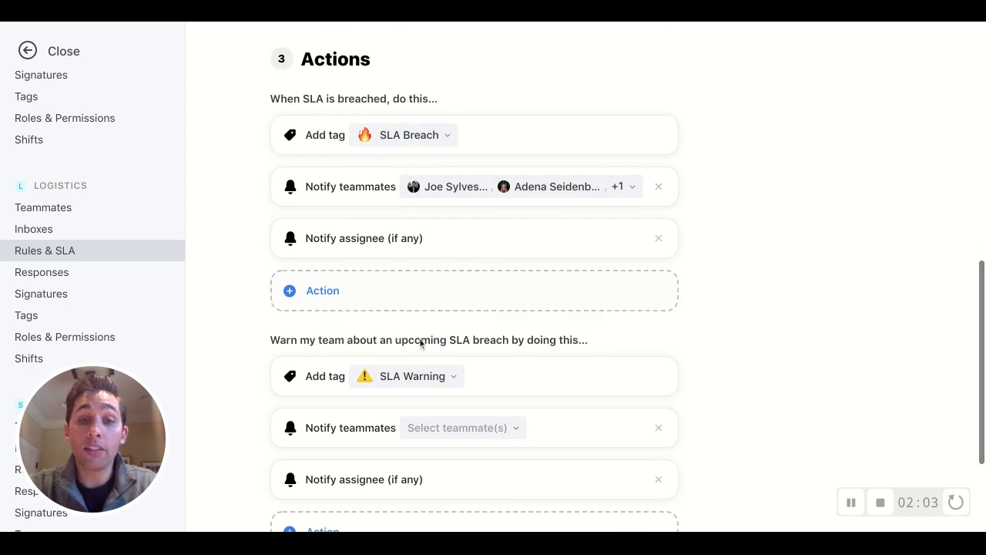
{"action": "mouse_move", "coordinate": [371, 137]}
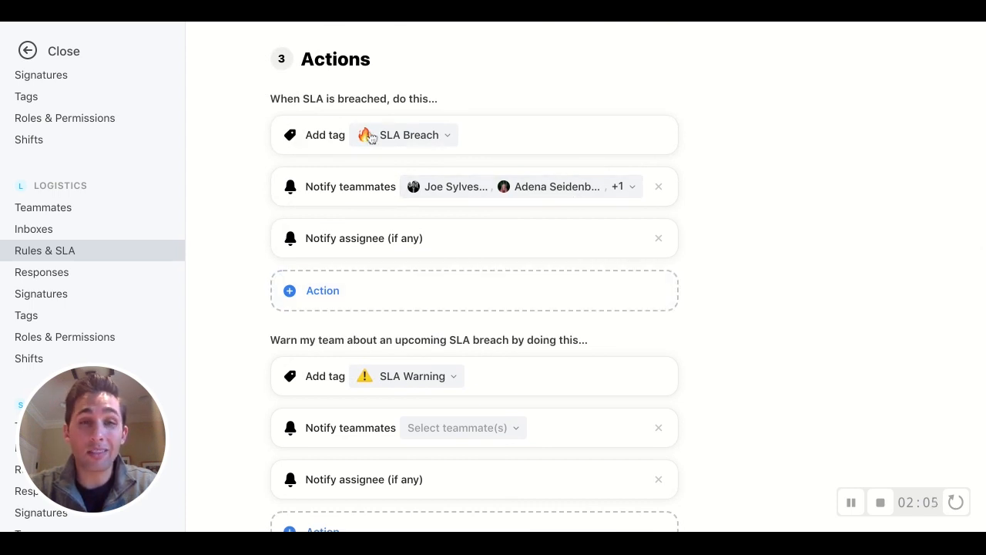
{"action": "mouse_move", "coordinate": [289, 186]}
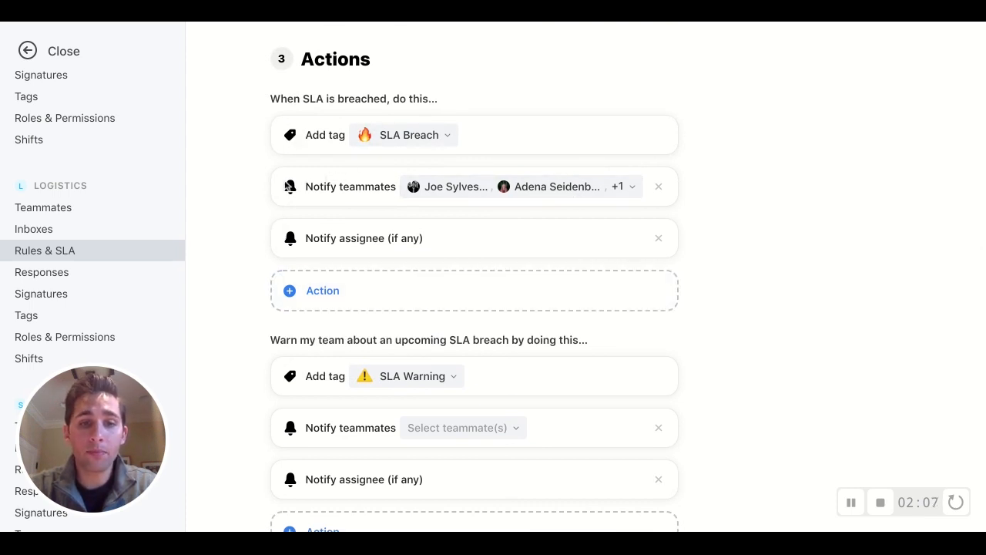
{"action": "scroll", "scroll_direction": "down", "scroll_amount": 3}
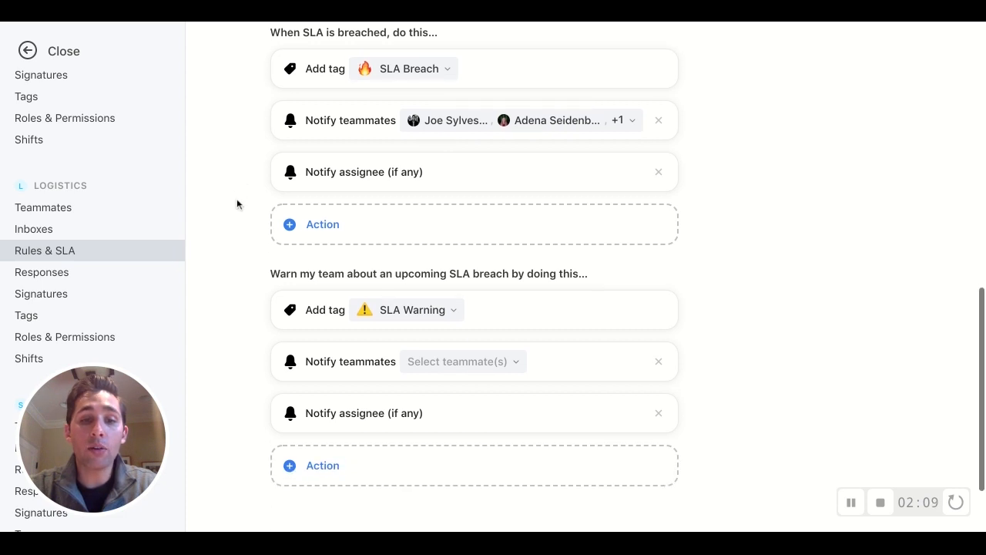
{"action": "mouse_move", "coordinate": [461, 399]}
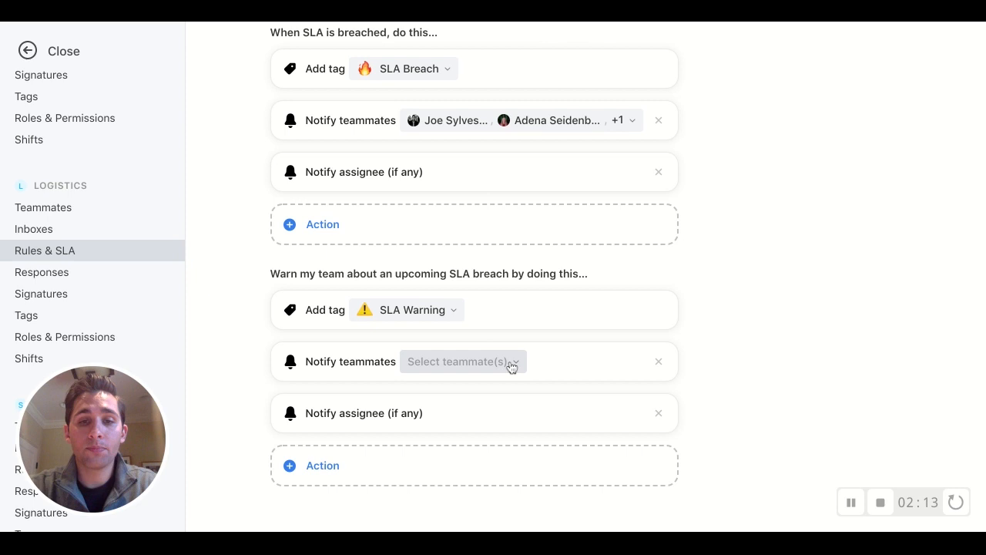
{"action": "left_click", "coordinate": [463, 361]}
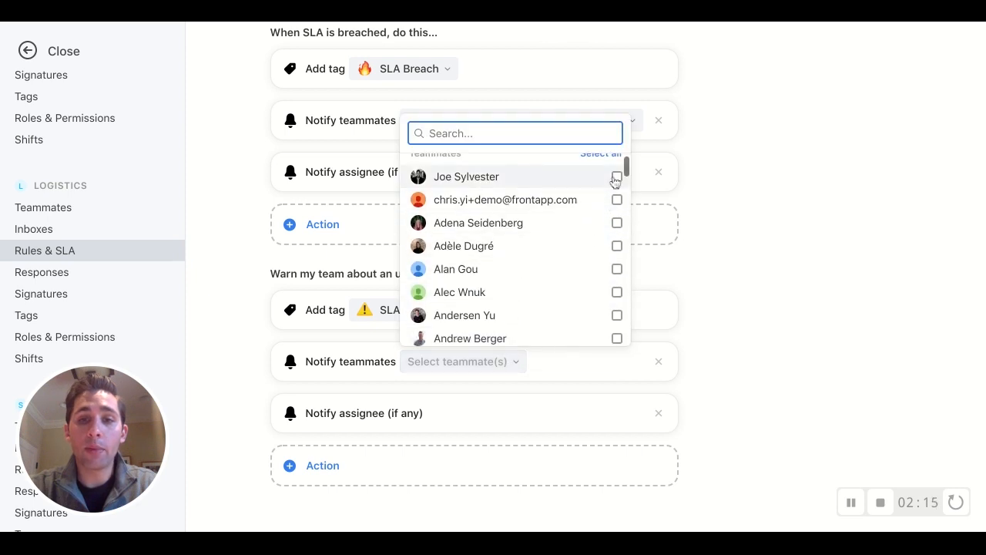
{"action": "left_click", "coordinate": [617, 246]}
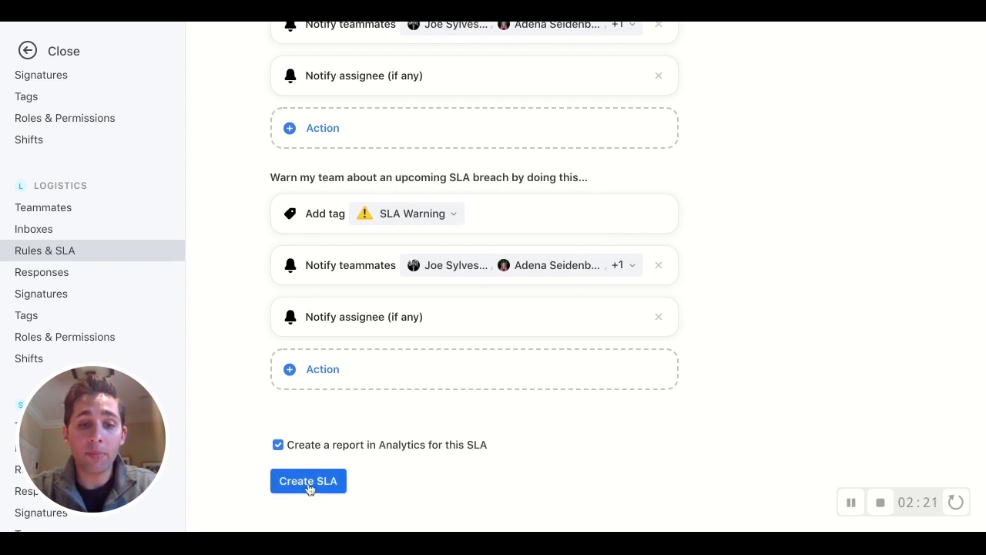
{"action": "left_click", "coordinate": [308, 480]}
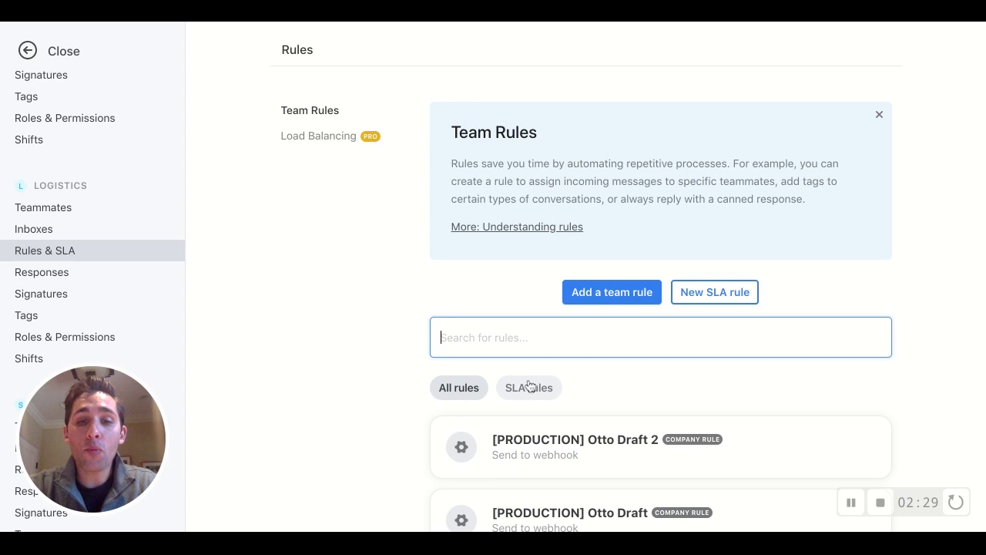
- Filter the Rules list to SLA rules and reopen Operations Inbox SLA
{"action": "left_click", "coordinate": [529, 387]}
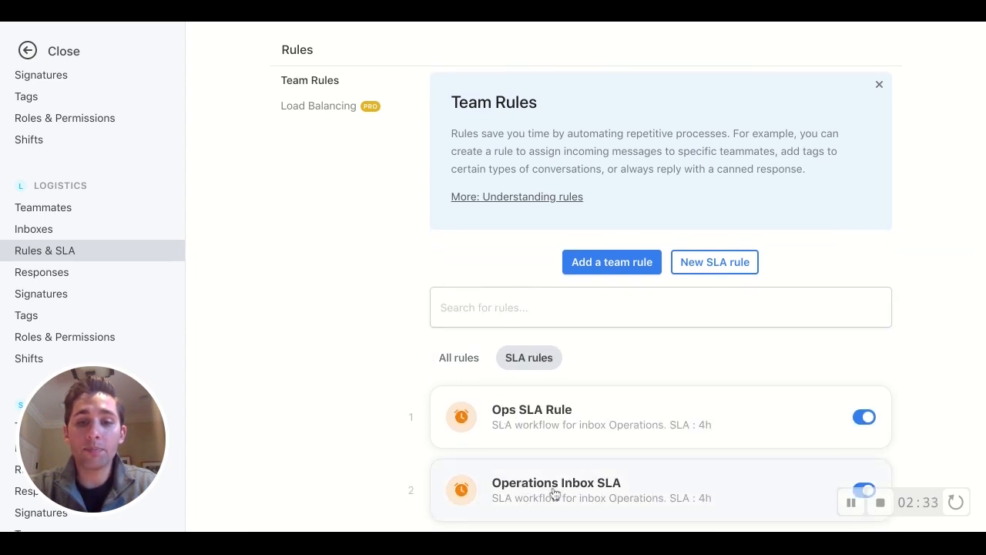
{"action": "left_click", "coordinate": [555, 482]}
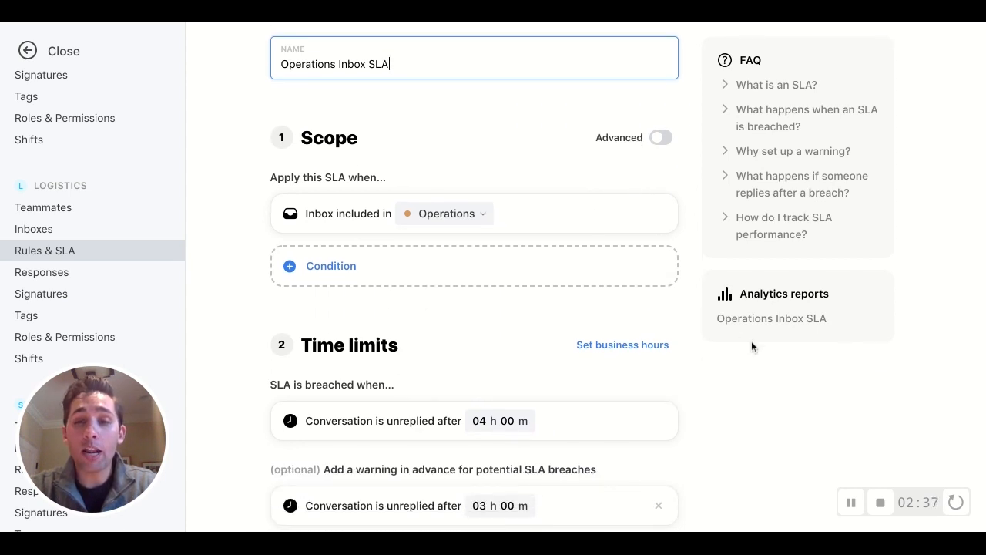
{"action": "mouse_move", "coordinate": [774, 352]}
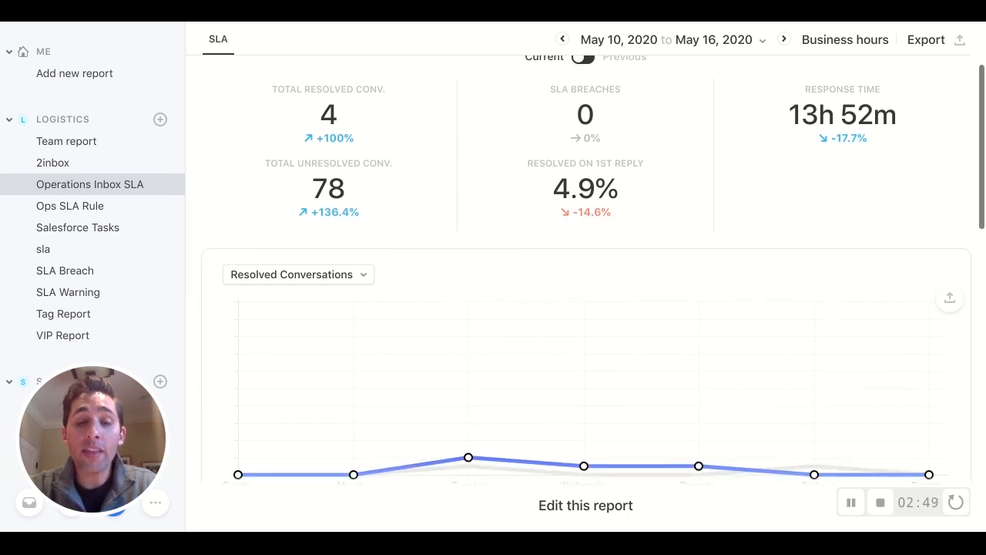
{"action": "scroll", "scroll_direction": "down", "scroll_amount": 3}
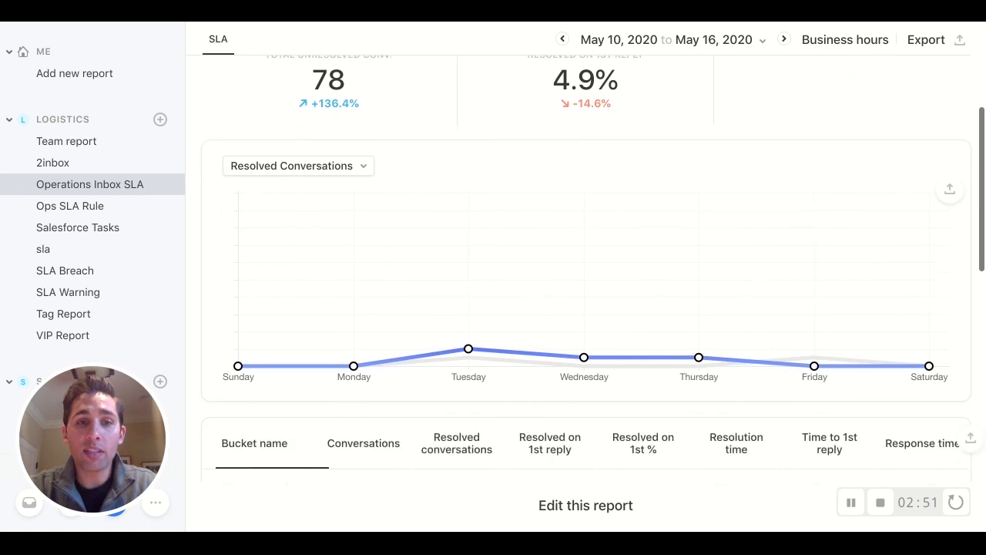
{"action": "scroll", "scroll_direction": "down", "scroll_amount": 3}
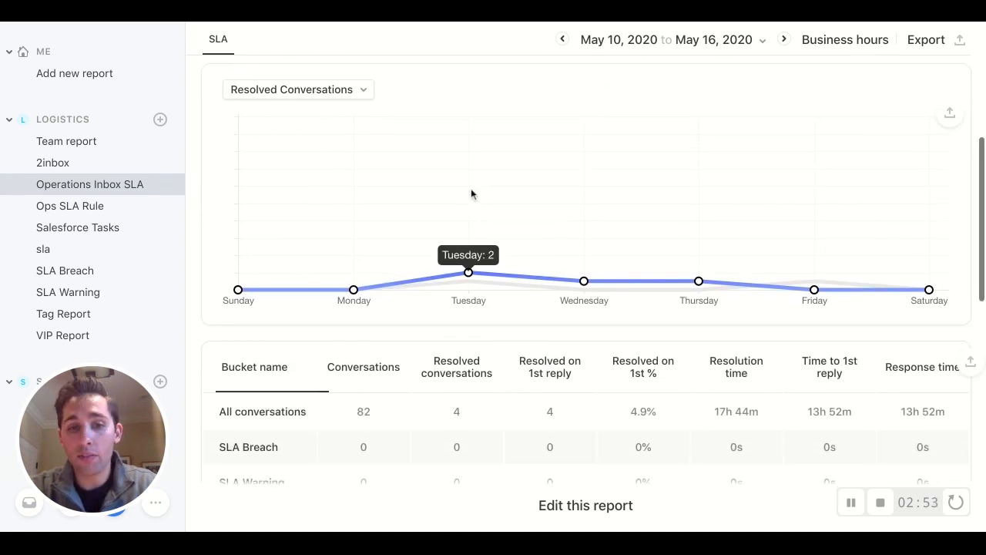
{"action": "scroll", "scroll_direction": "down", "scroll_amount": 3}
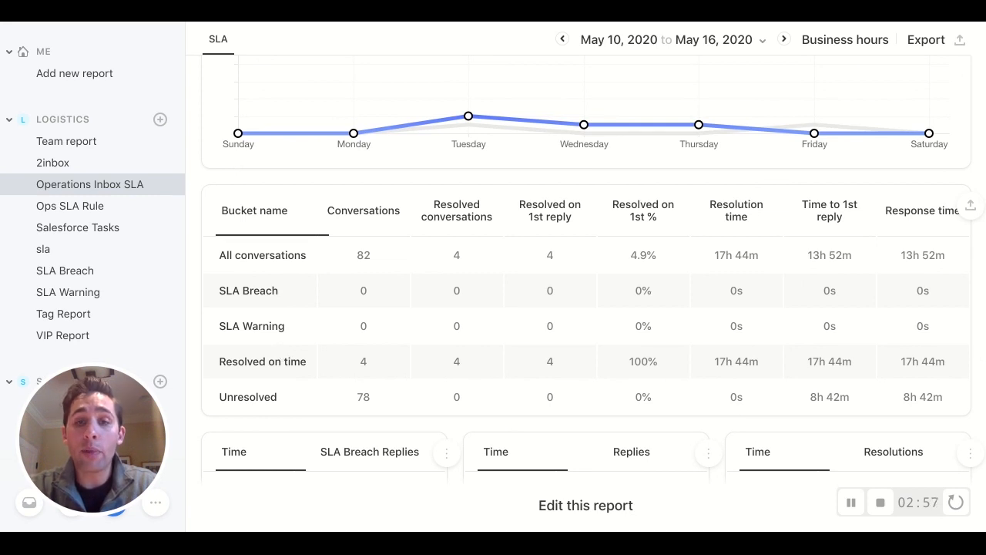
{"action": "mouse_move", "coordinate": [415, 302]}
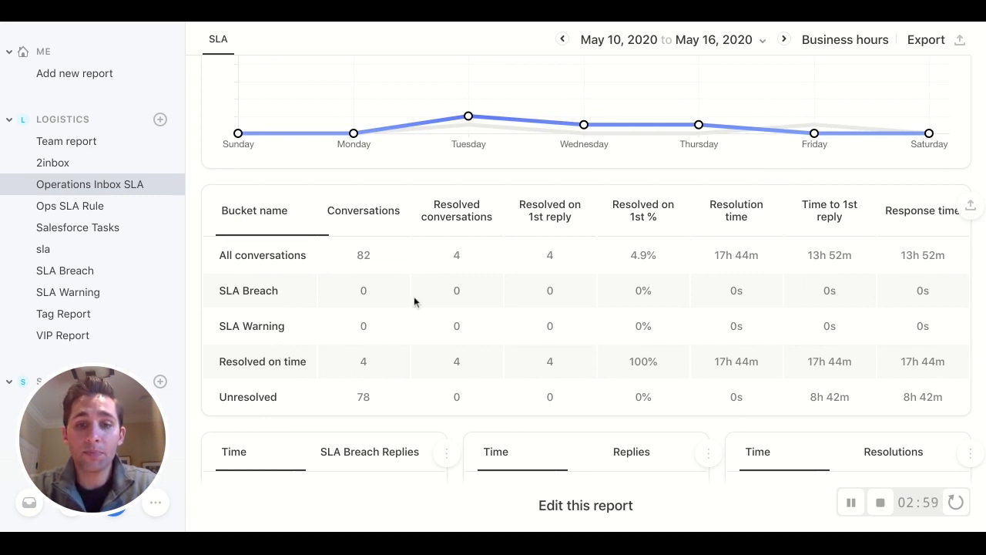
{"action": "scroll", "scroll_direction": "down", "scroll_amount": 3}
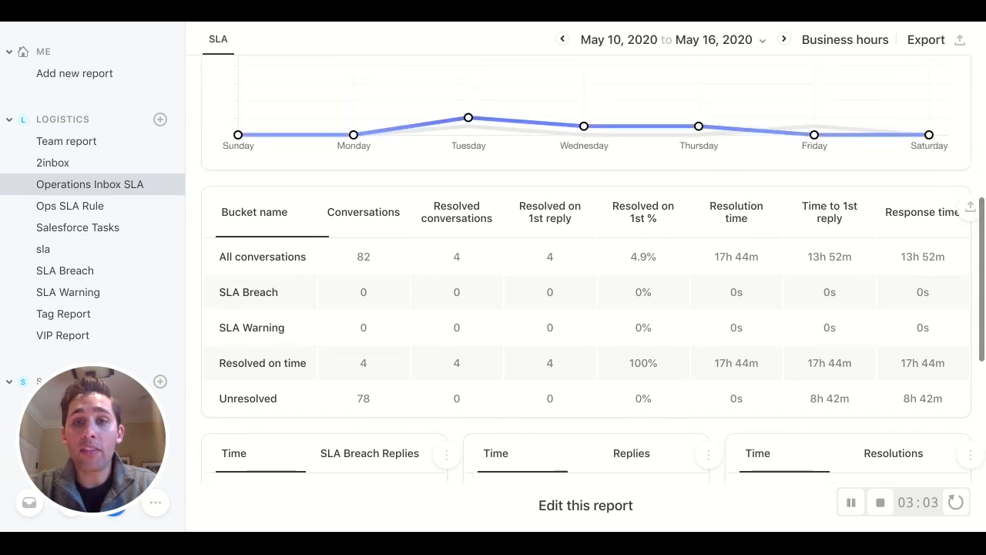
{"action": "scroll", "scroll_direction": "down", "scroll_amount": 3}
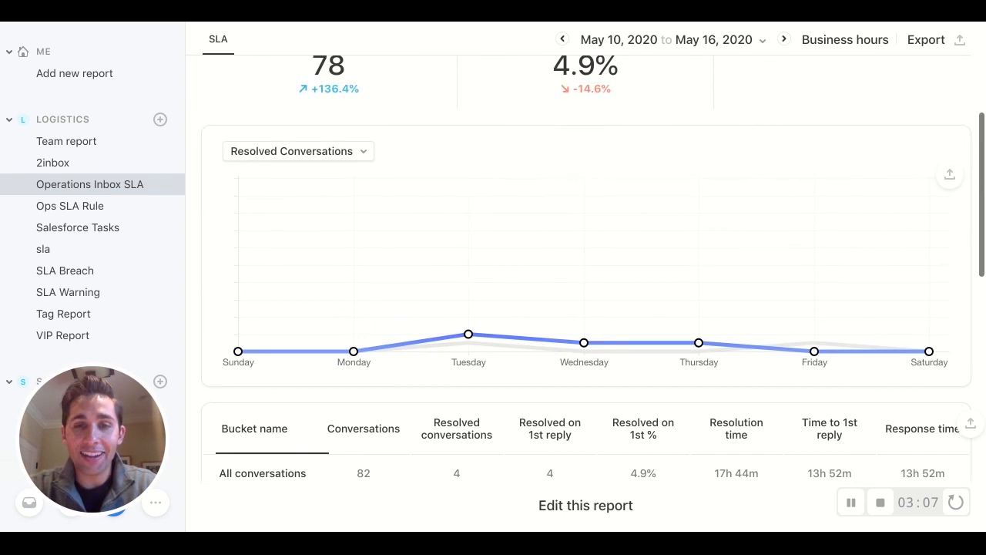
{"action": "mouse_move", "coordinate": [632, 247]}
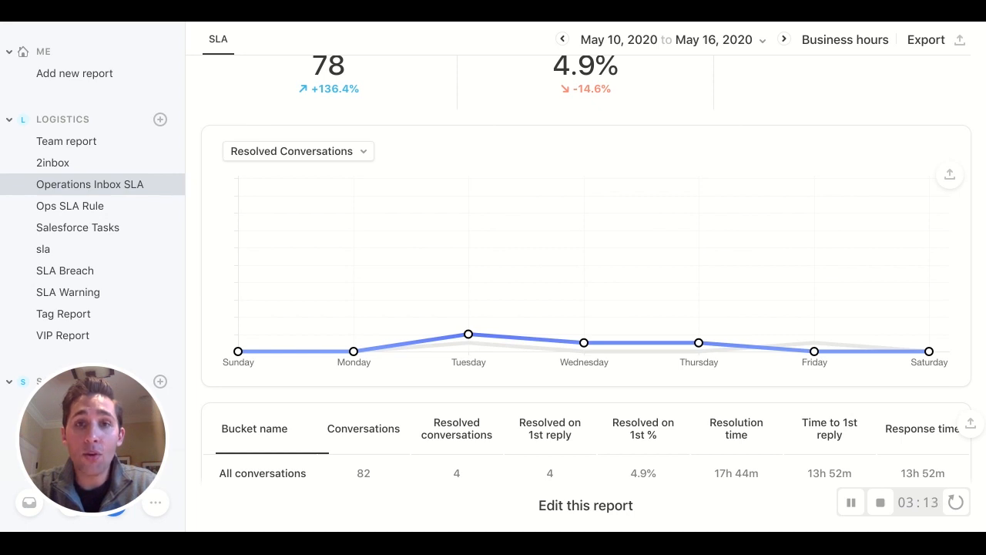
{"action": "scroll", "scroll_direction": "down", "scroll_amount": 3}
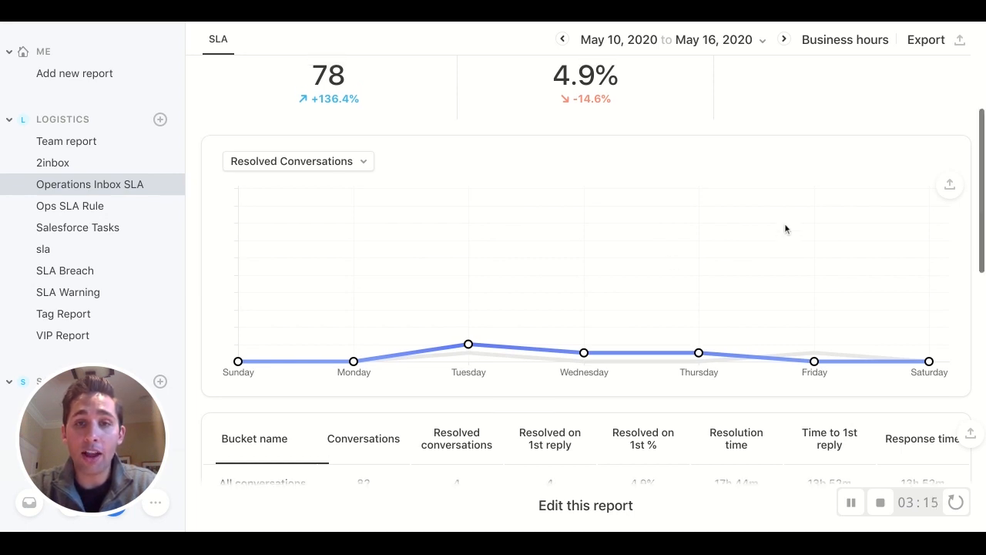